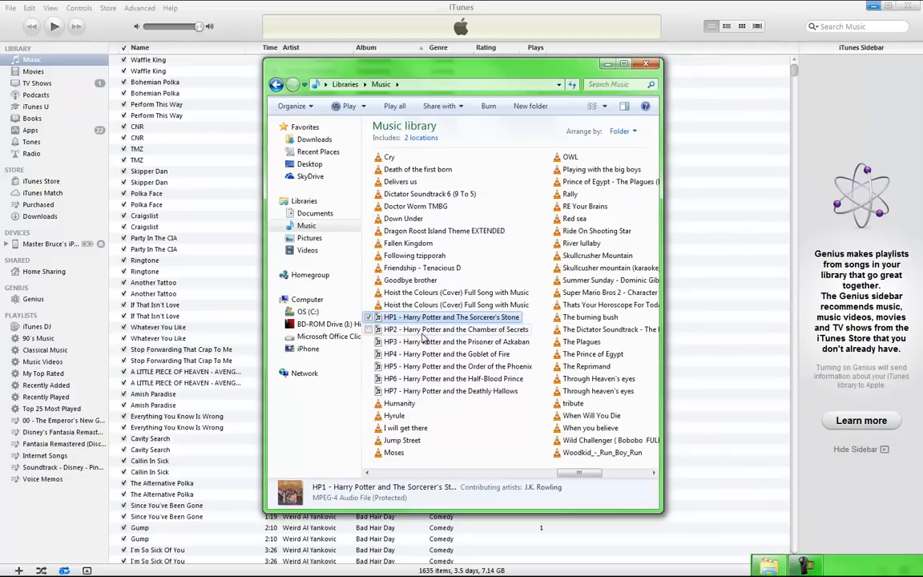
Select the seven Harry Potter audiobook files in Music, then close the Explorer window.
left_click(451, 391)
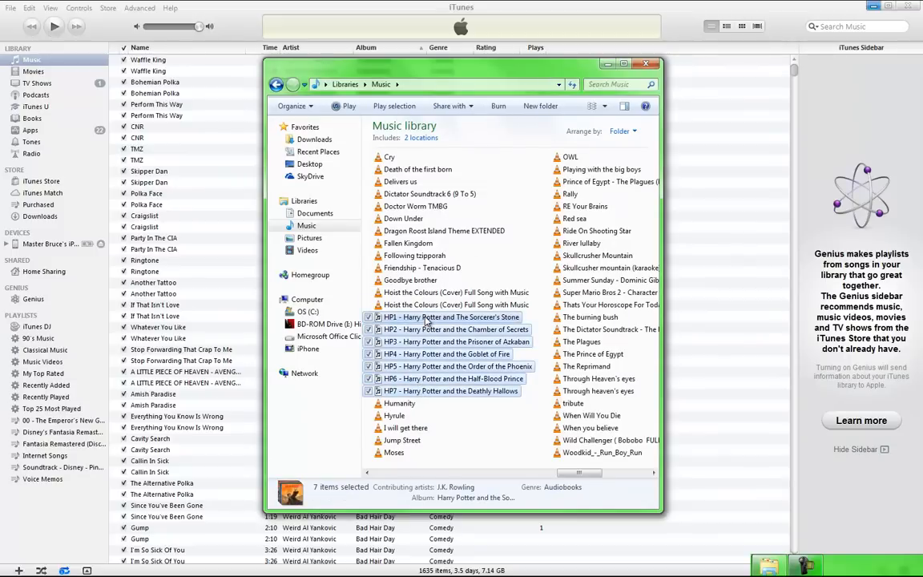
mouse_move(437, 317)
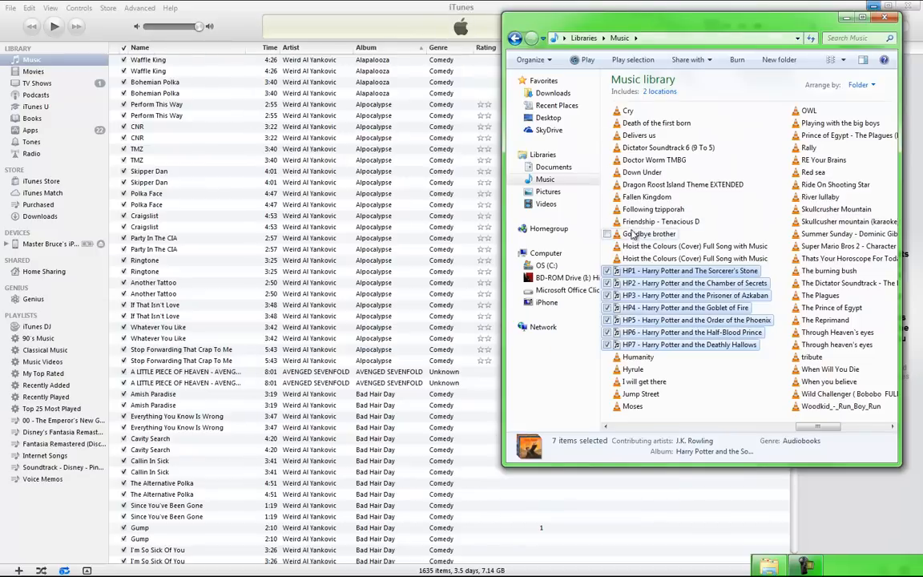
mouse_move(657, 283)
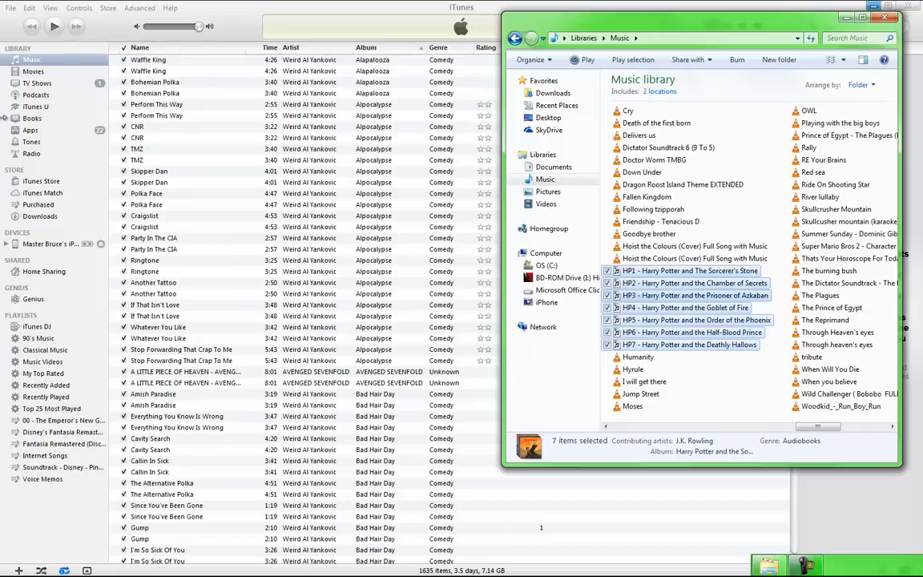
mouse_move(240, 304)
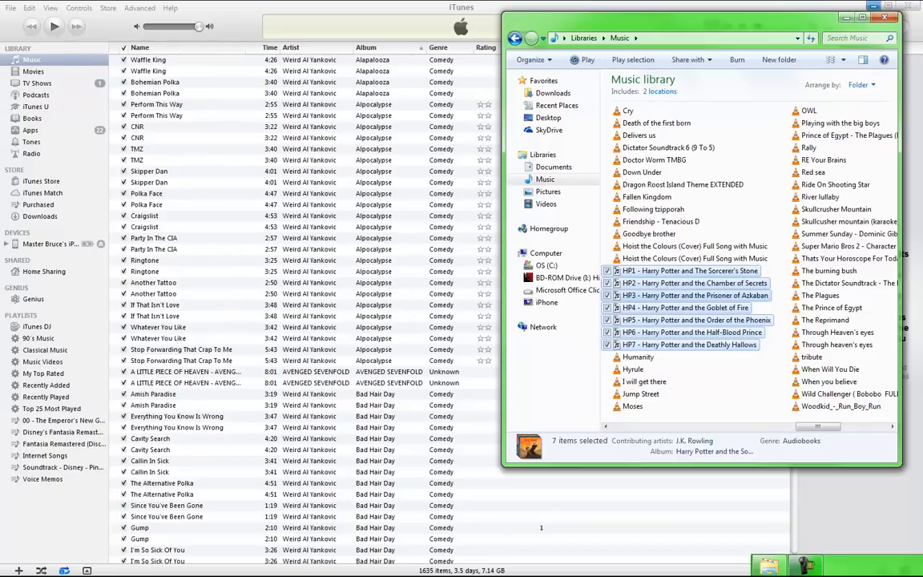
left_click(12, 7)
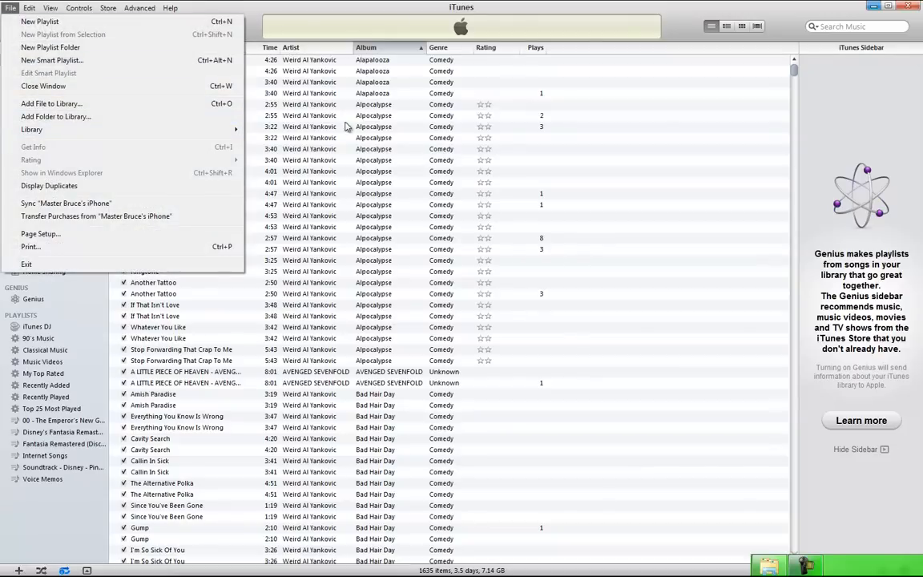
left_click(11, 8)
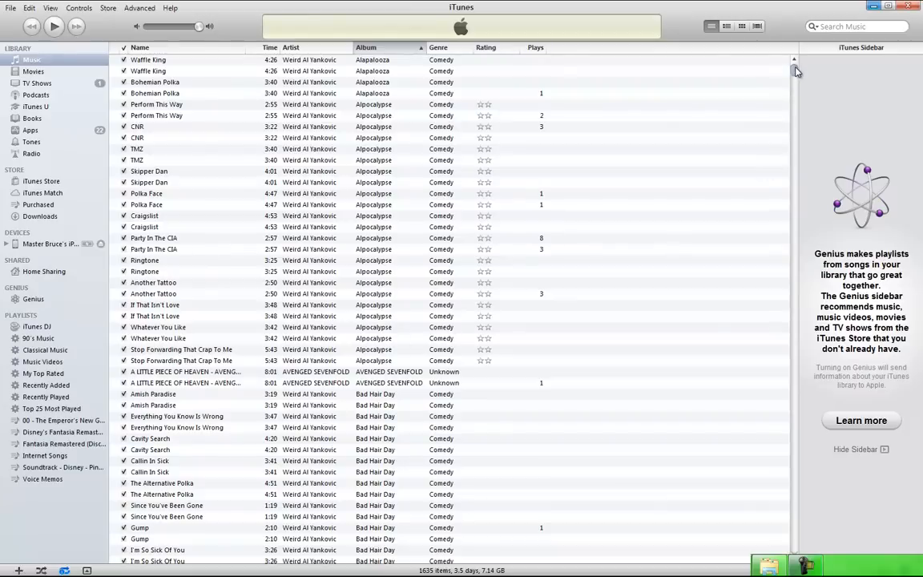
scroll("down", 3)
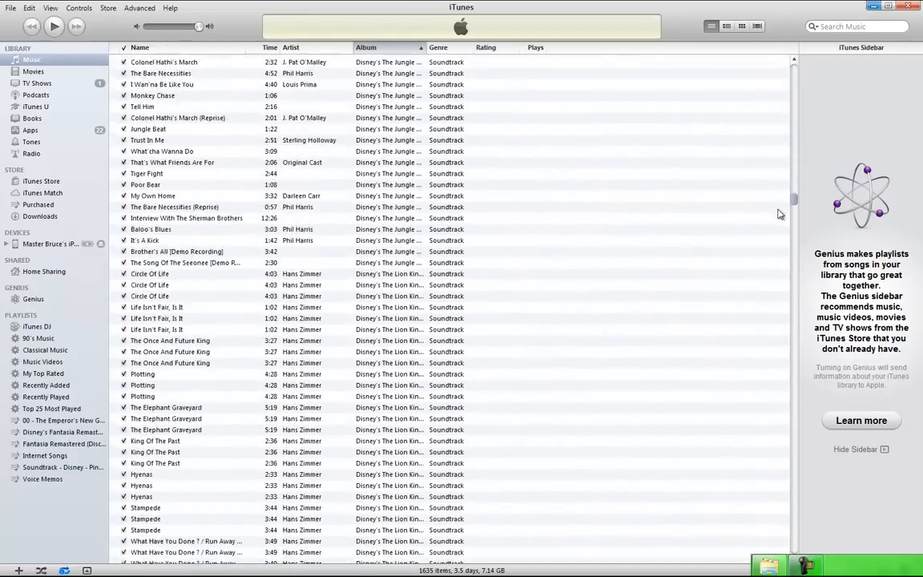
scroll("down", 3)
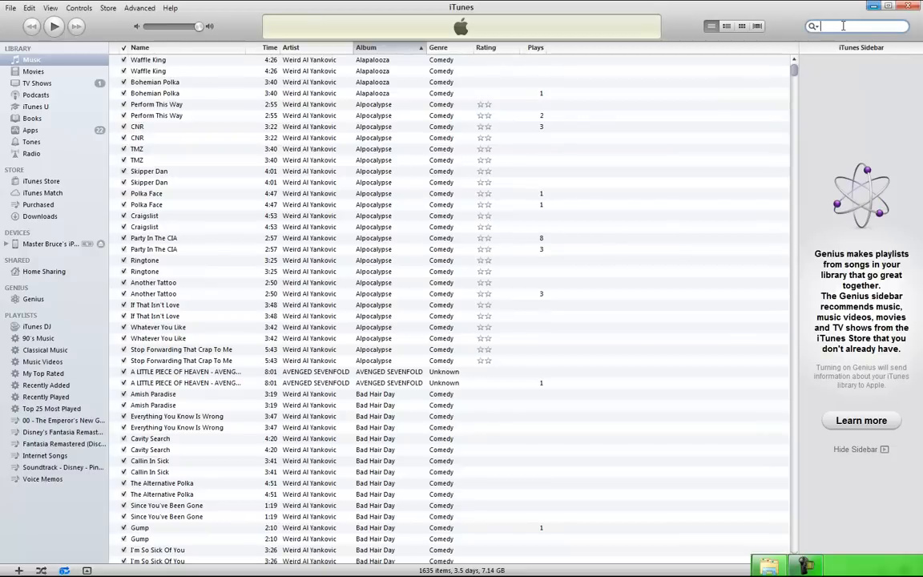
type("harry p")
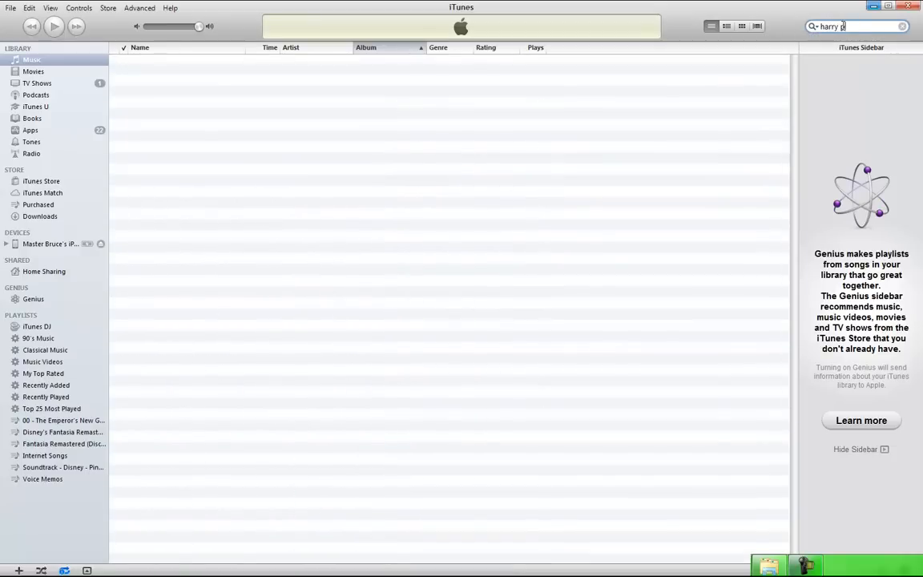
type("otter")
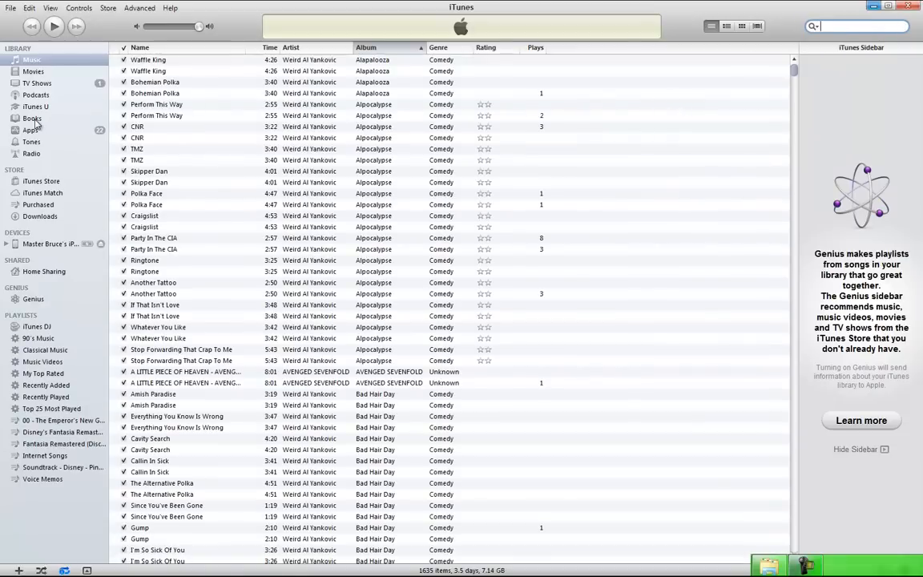
Show the Books library listing the seven Harry Potter audiobooks and Legion.
left_click(32, 117)
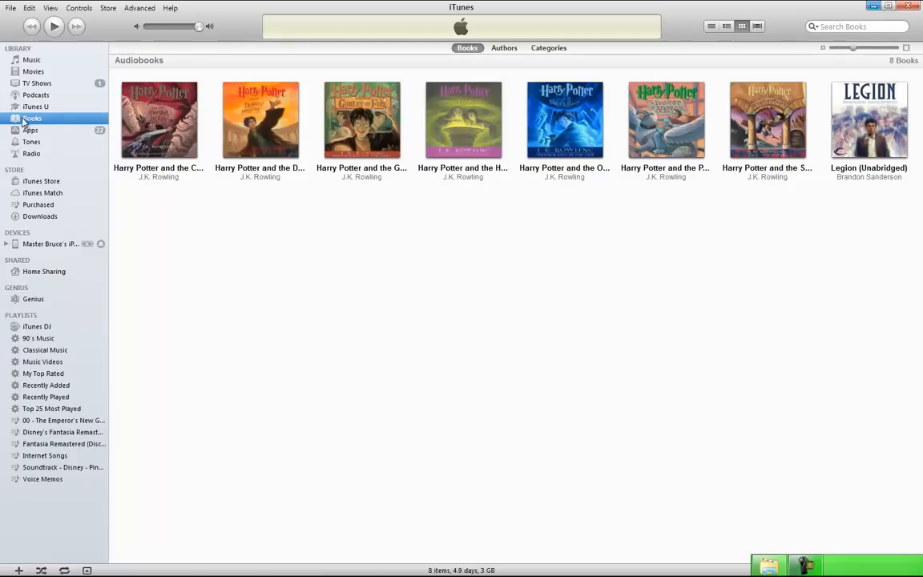
mouse_move(158, 121)
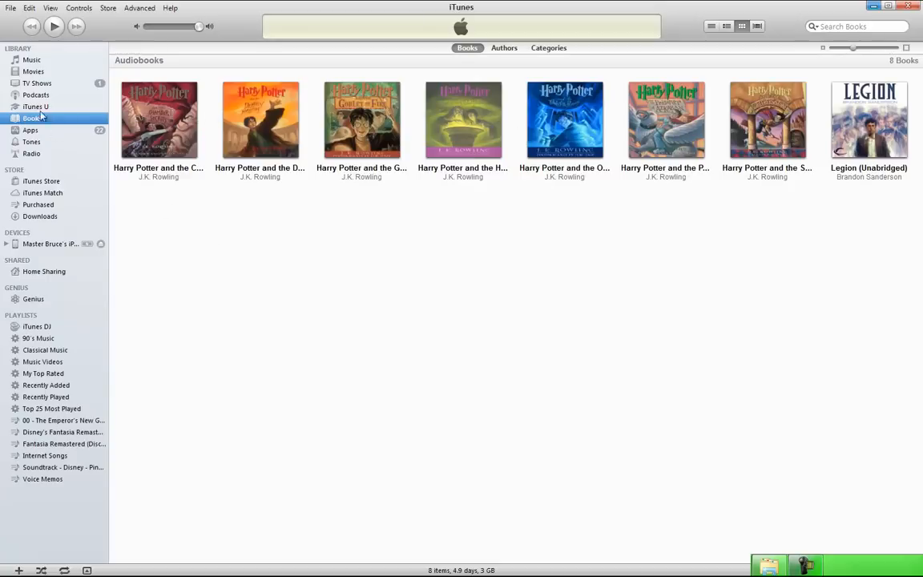
mouse_move(32, 154)
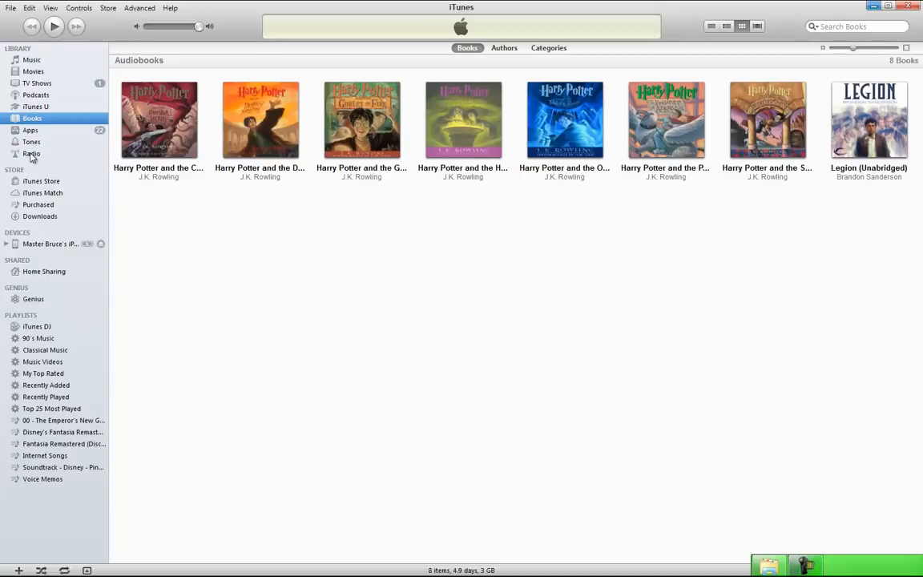
mouse_move(361, 120)
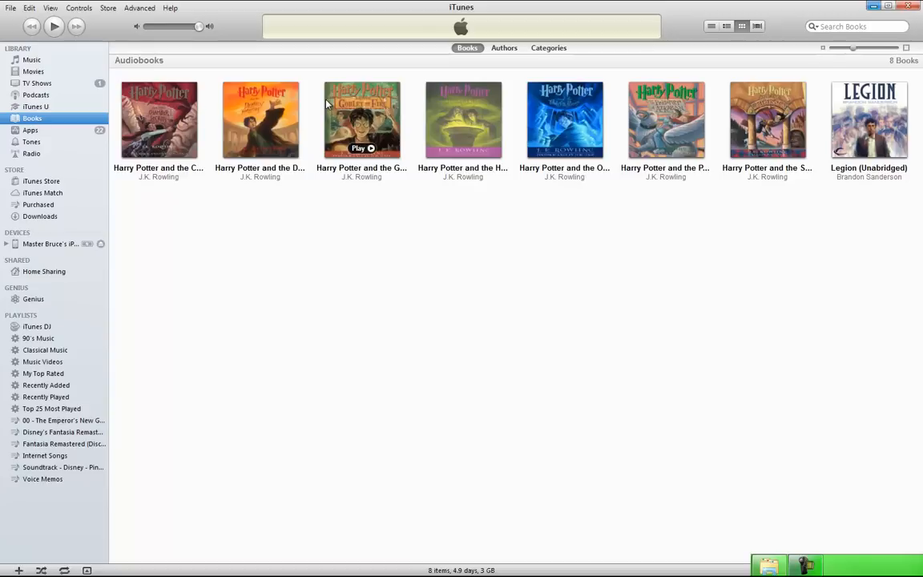
mouse_move(158, 120)
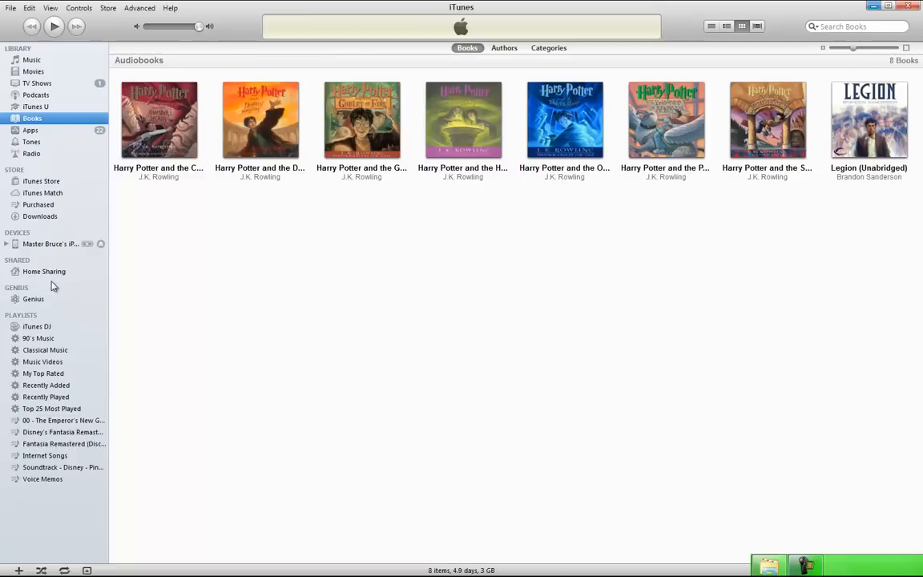
mouse_move(33, 235)
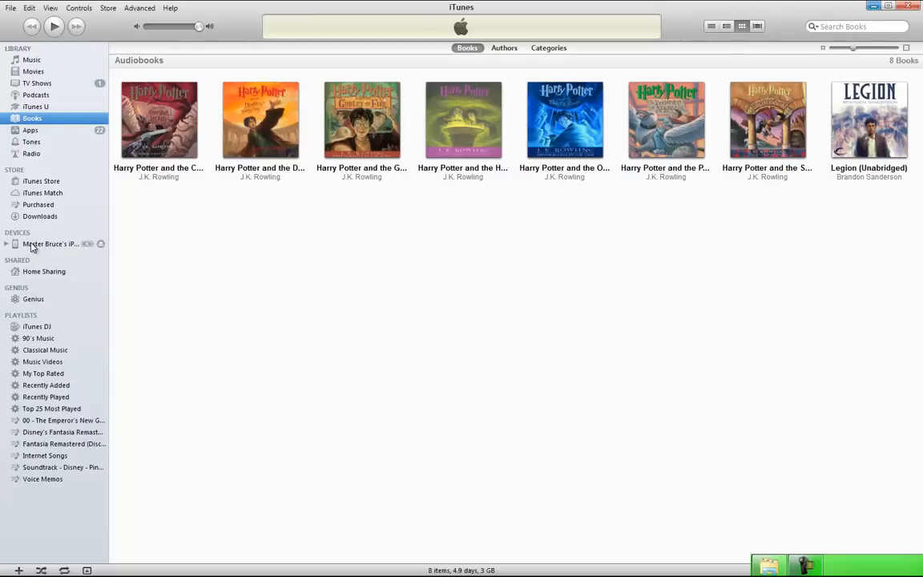
Open the iPhone's Books sync tab and scroll to the selected audiobooks list.
left_click(51, 244)
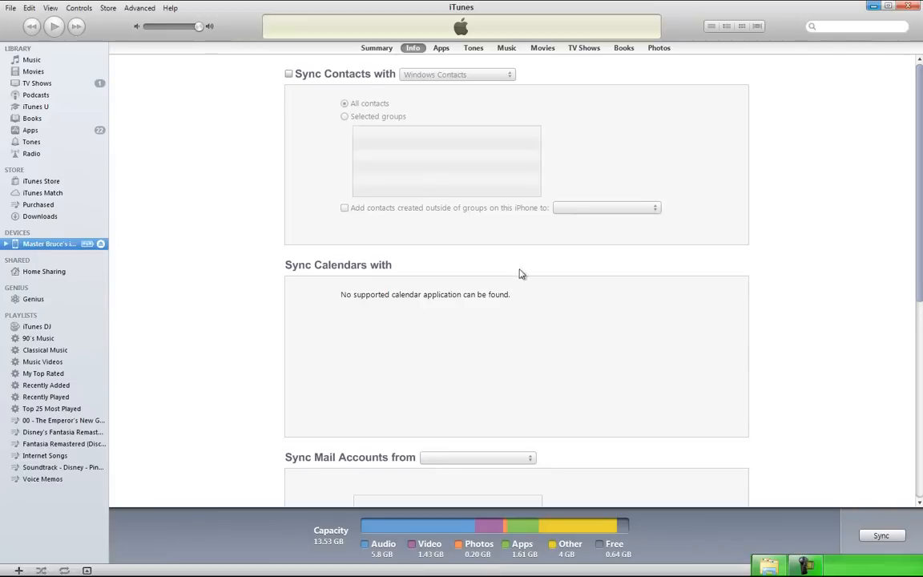
mouse_move(551, 540)
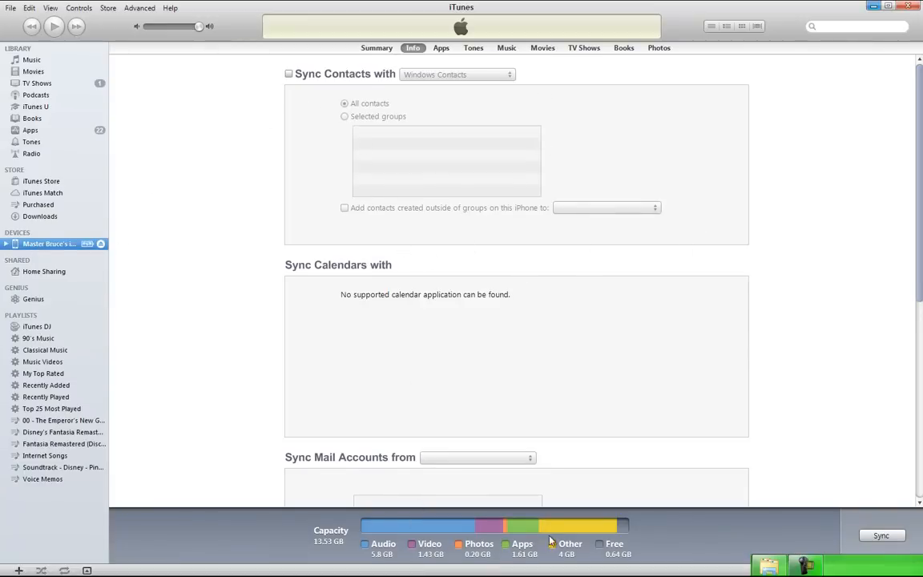
mouse_move(479, 84)
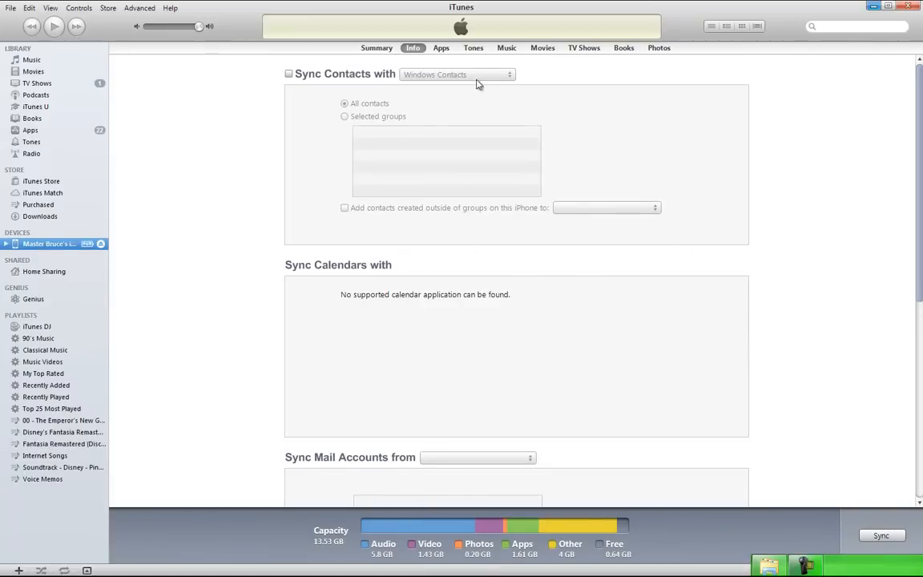
left_click(623, 47)
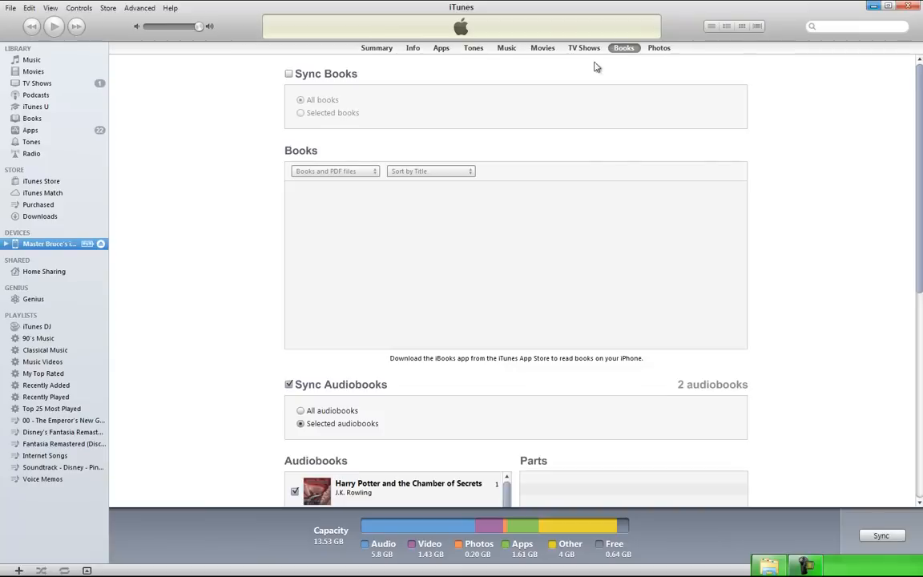
mouse_move(323, 77)
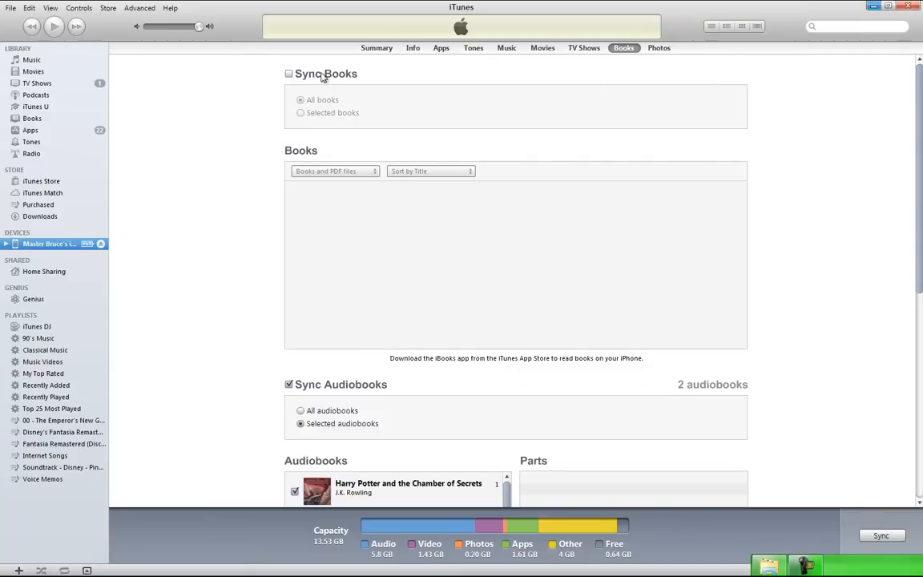
mouse_move(378, 104)
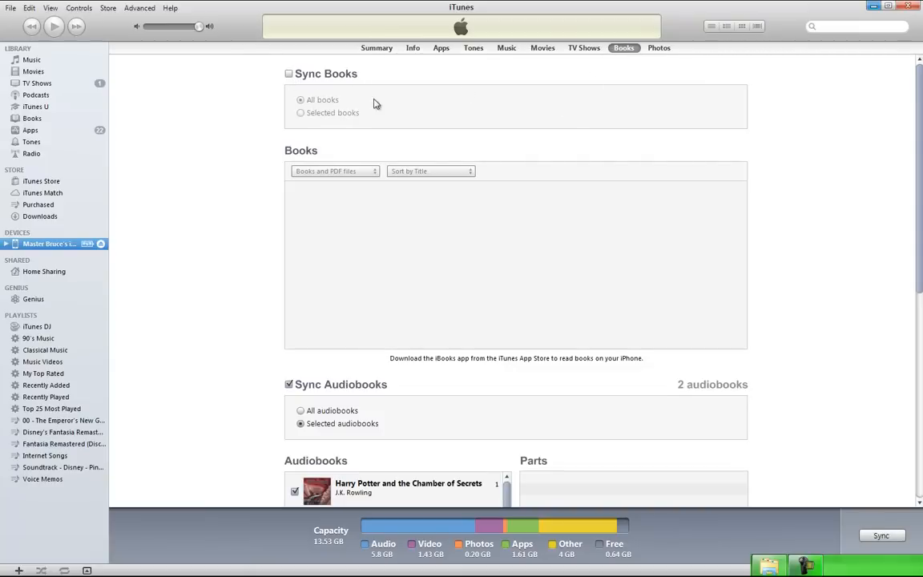
scroll("down", 3)
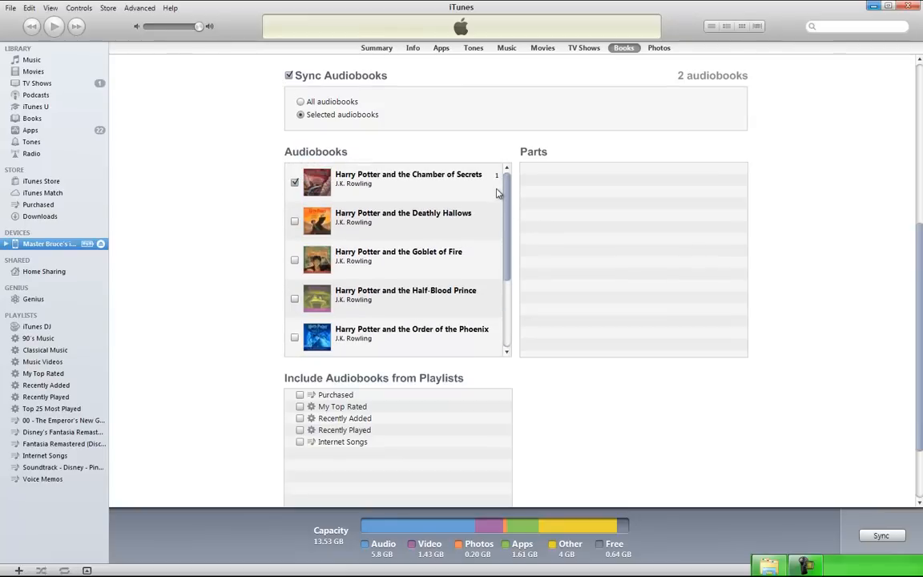
mouse_move(484, 174)
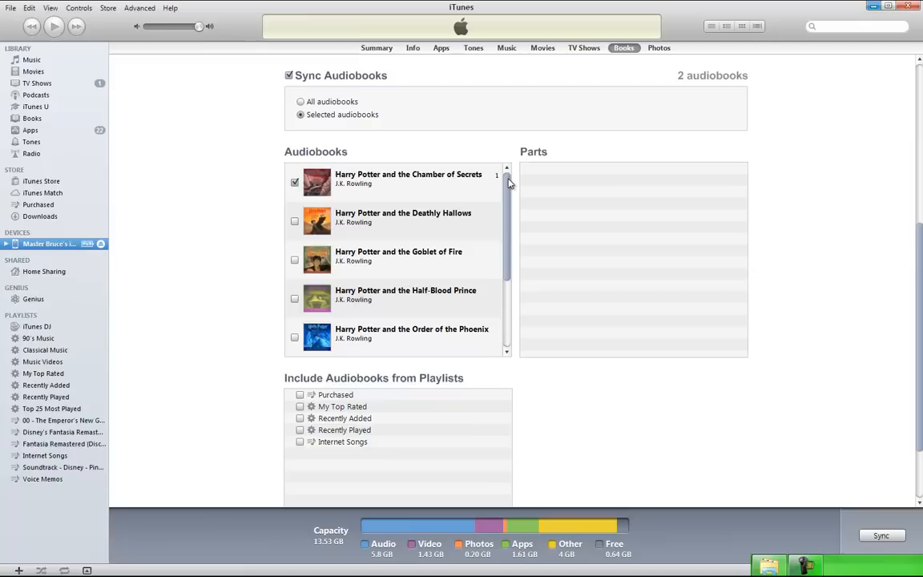
mouse_move(437, 176)
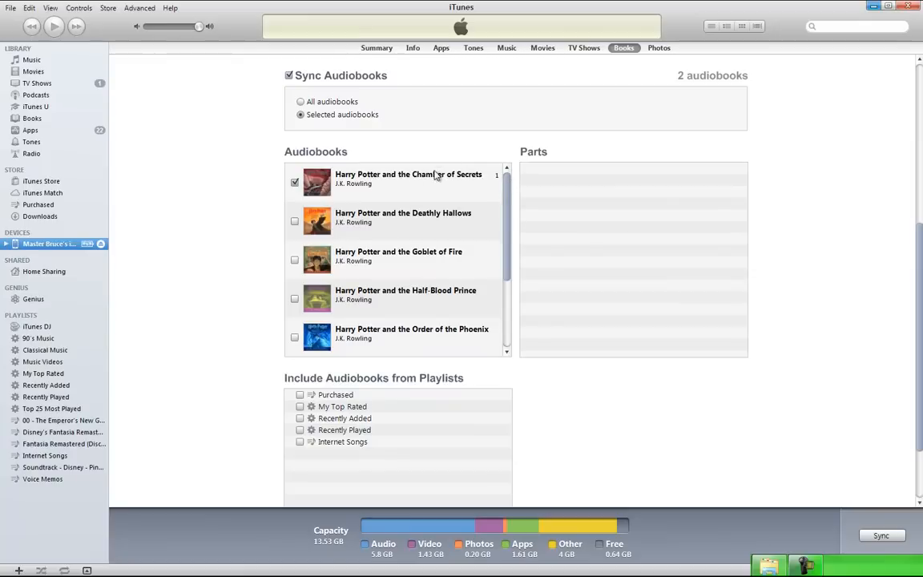
Review the checked audiobooks, then view the iPhone's TV Shows sync settings.
scroll("down", 3)
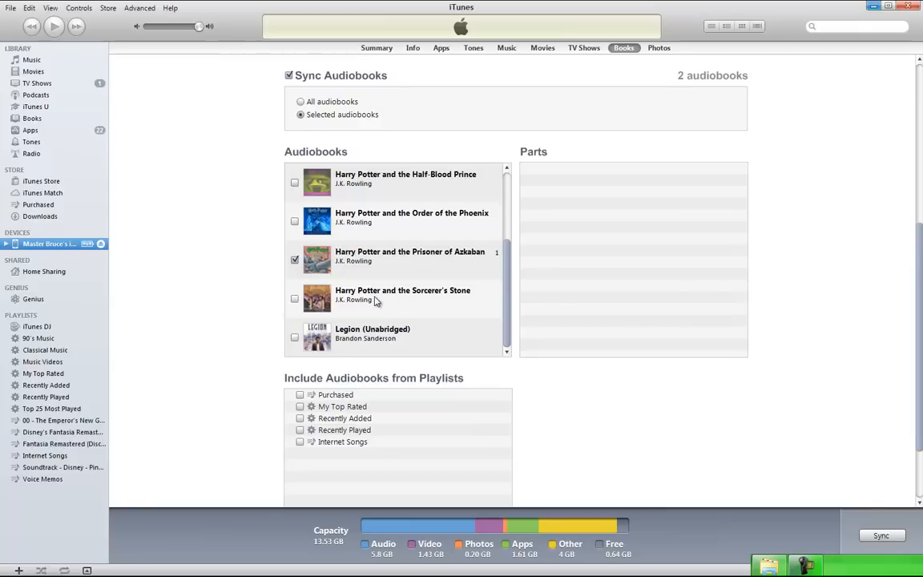
mouse_move(291, 278)
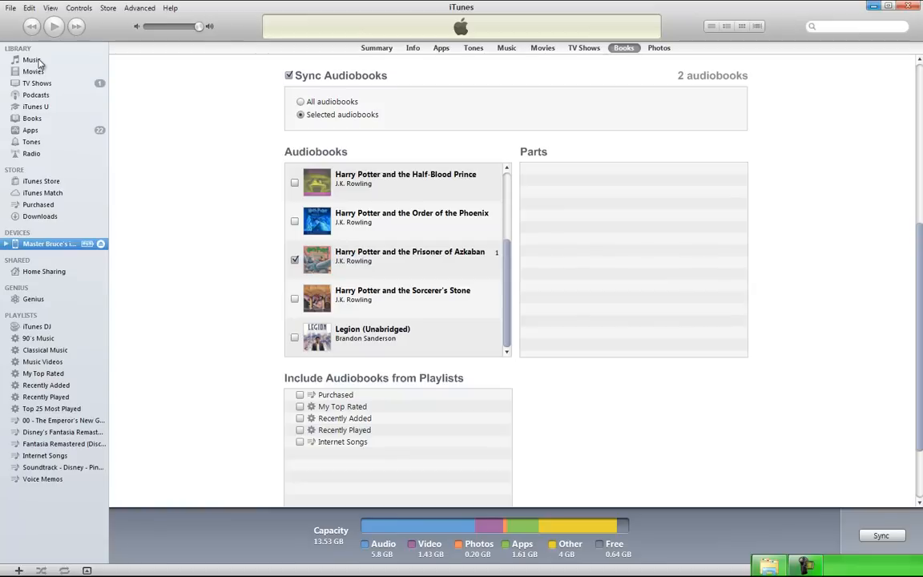
mouse_move(187, 198)
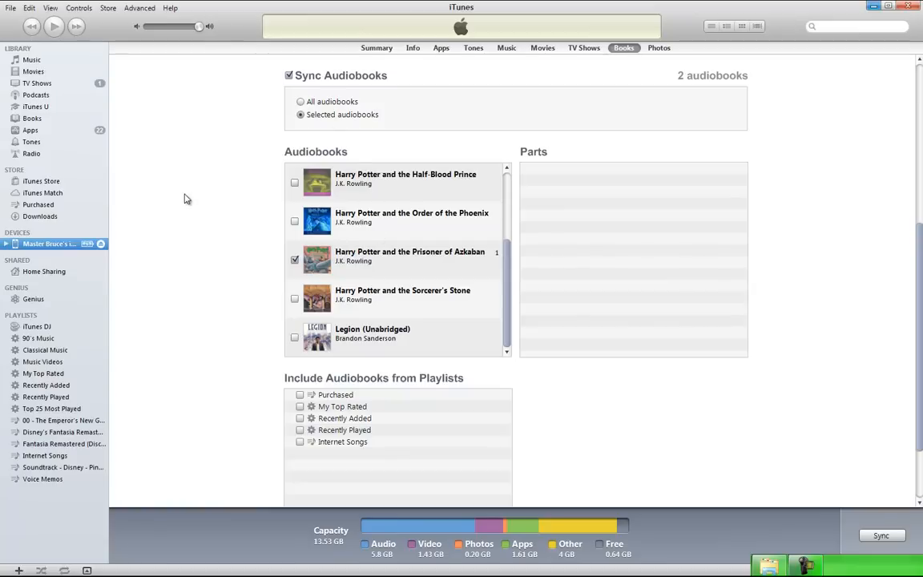
mouse_move(496, 293)
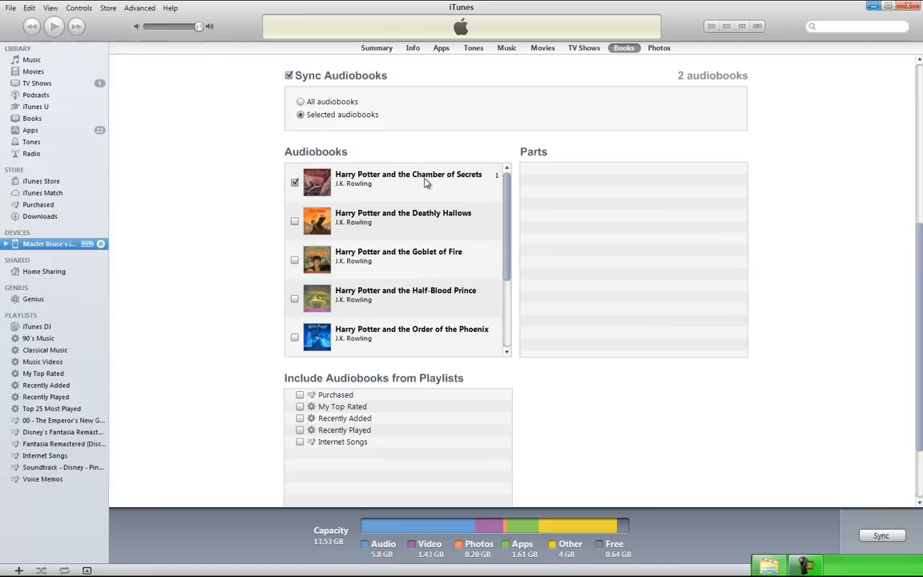
scroll("down", 3)
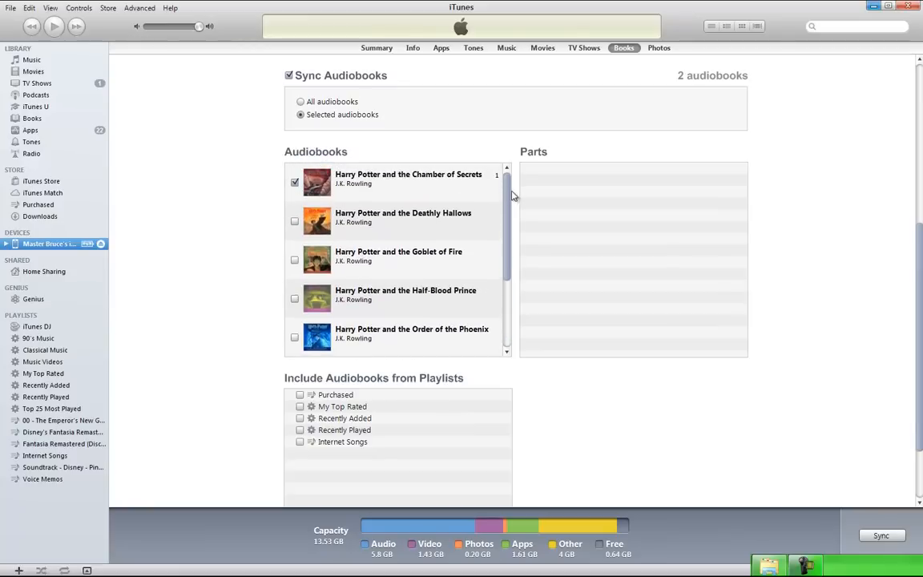
mouse_move(290, 108)
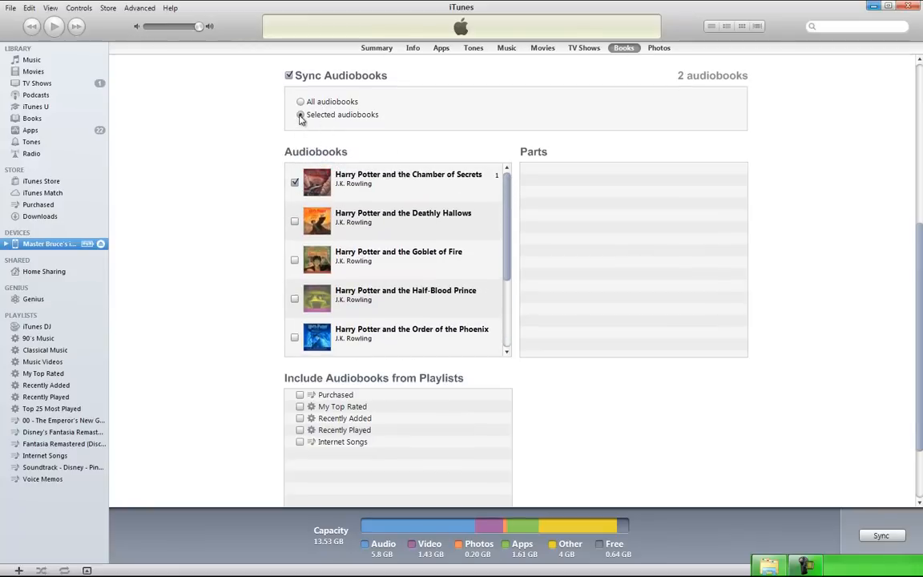
scroll("down", 3)
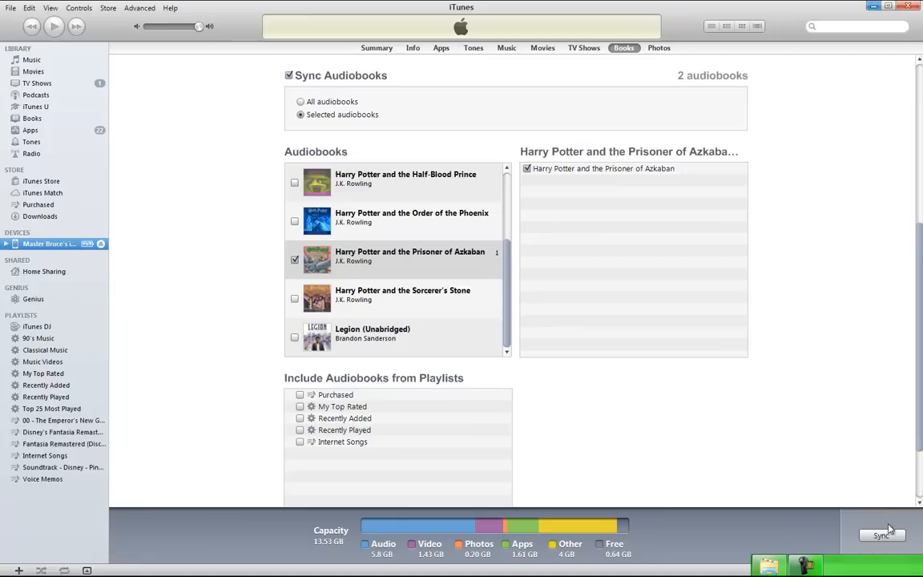
mouse_move(575, 76)
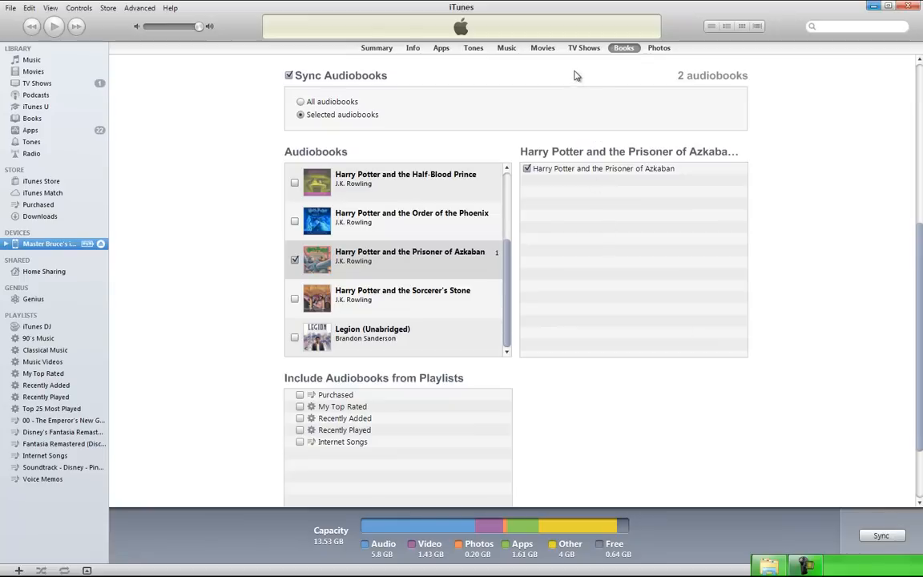
left_click(584, 47)
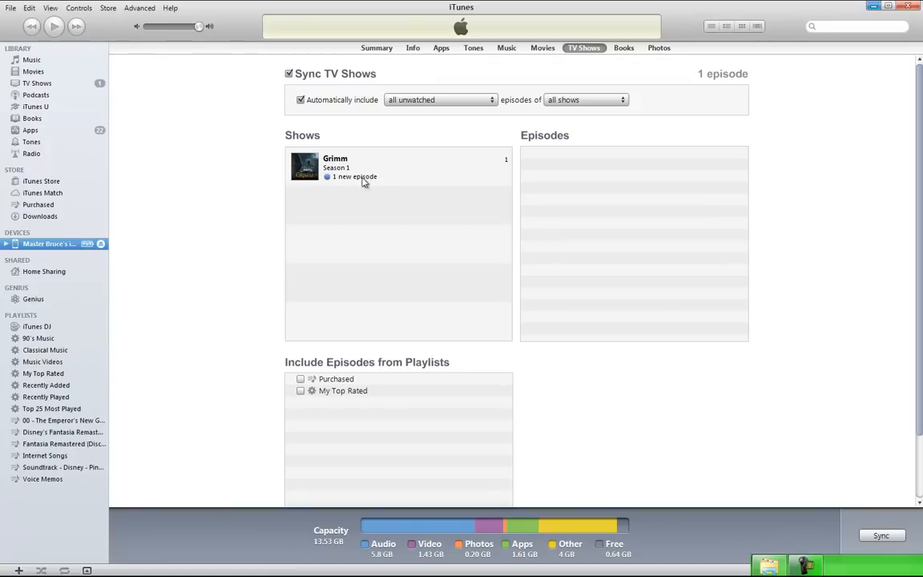
mouse_move(332, 75)
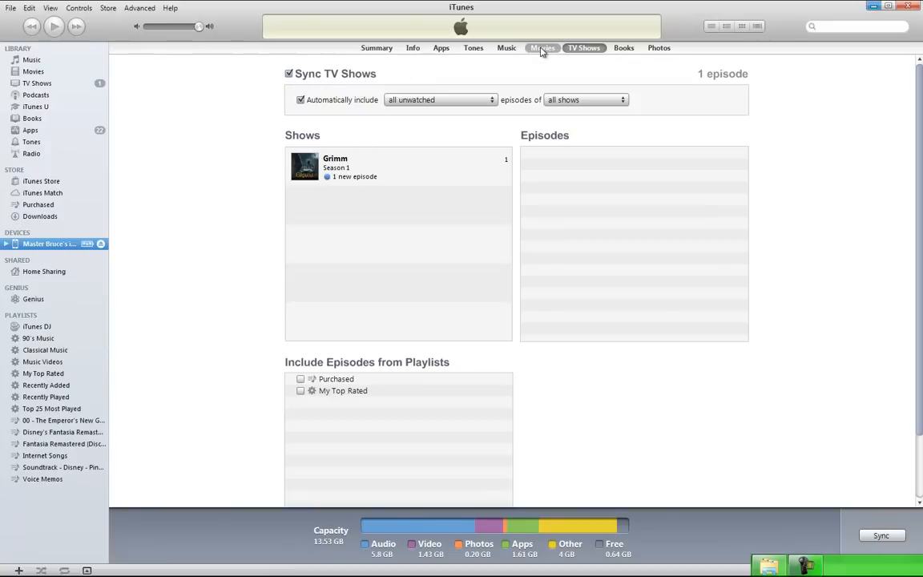
Browse the Movies, Music, Tones and TV Shows tabs, then return to Books.
left_click(543, 47)
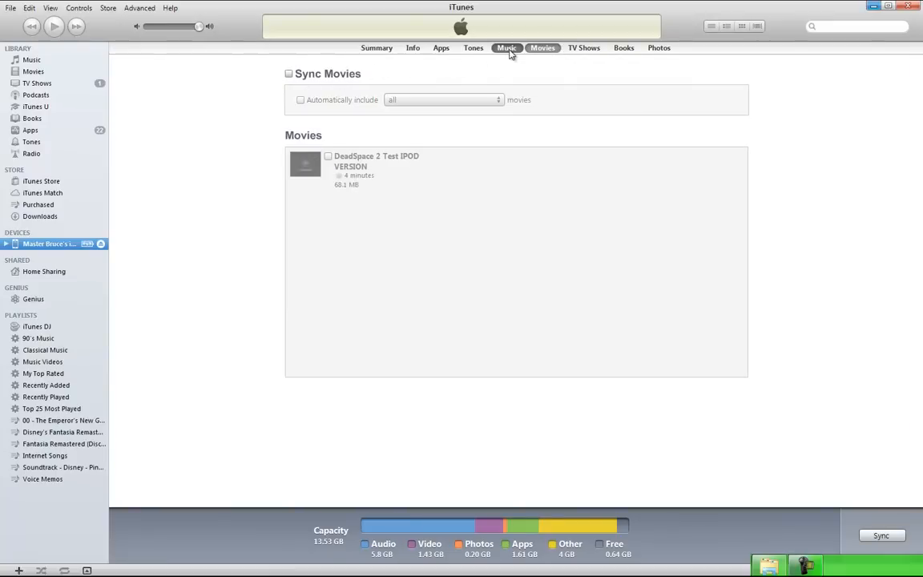
left_click(506, 47)
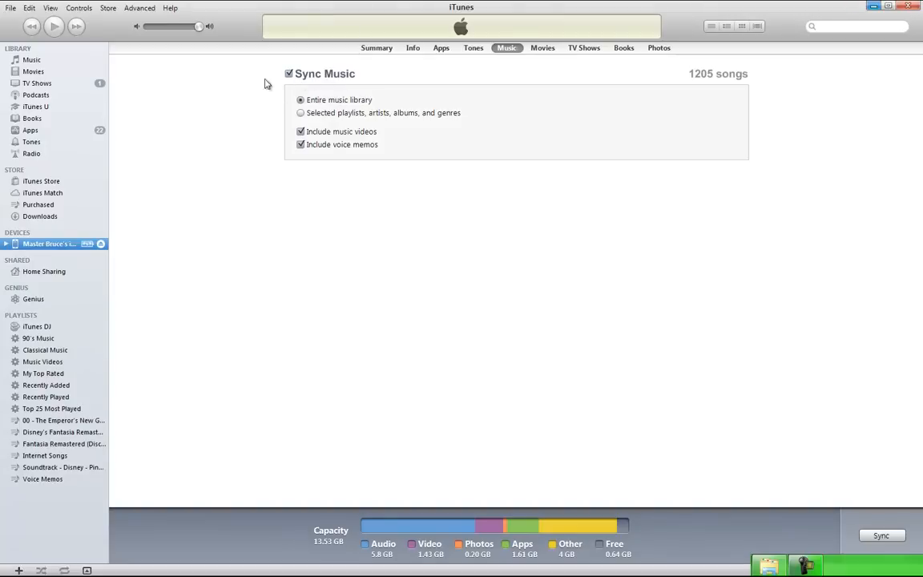
left_click(473, 47)
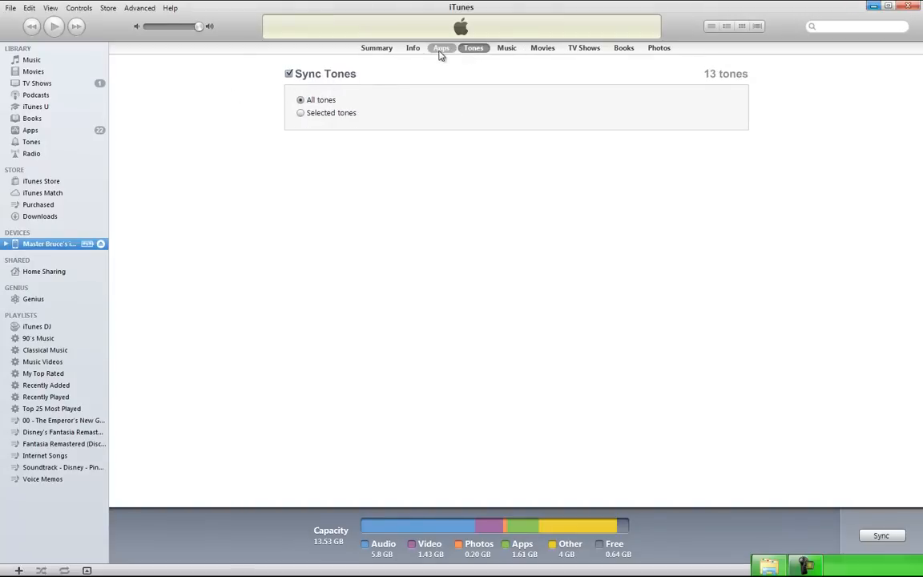
mouse_move(377, 48)
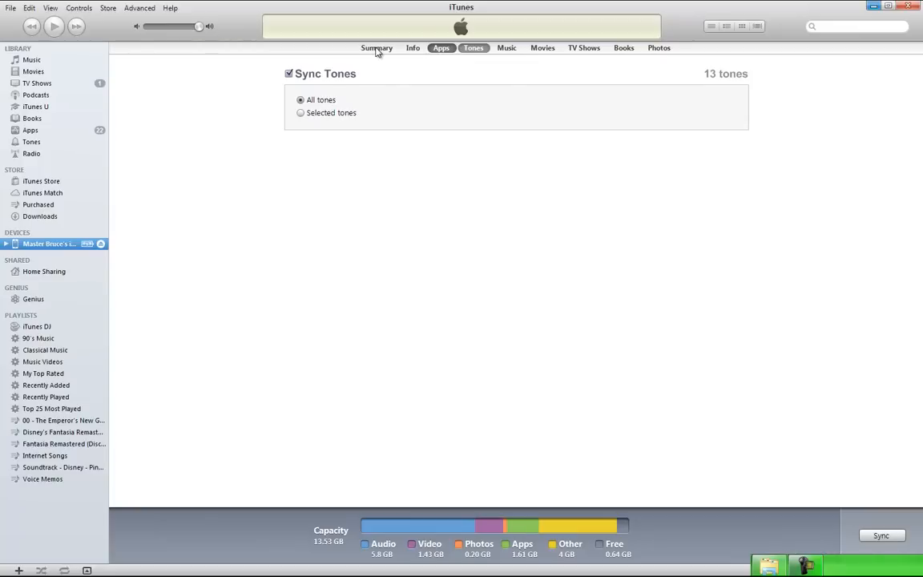
left_click(585, 48)
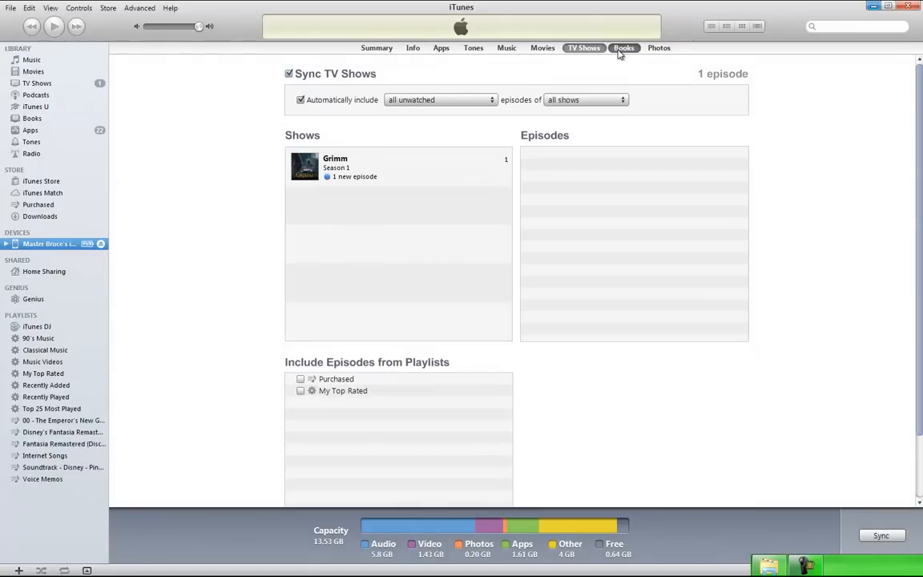
left_click(624, 47)
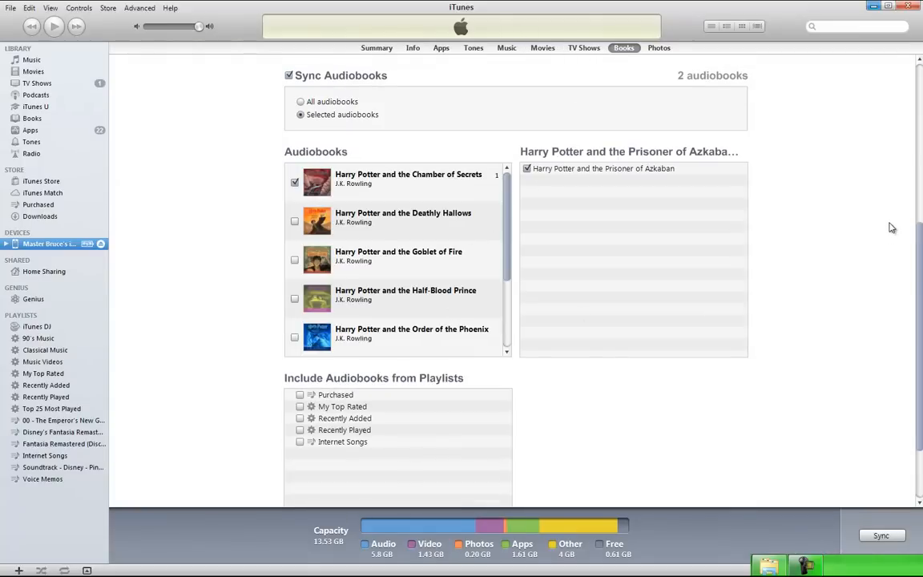
scroll("down", 3)
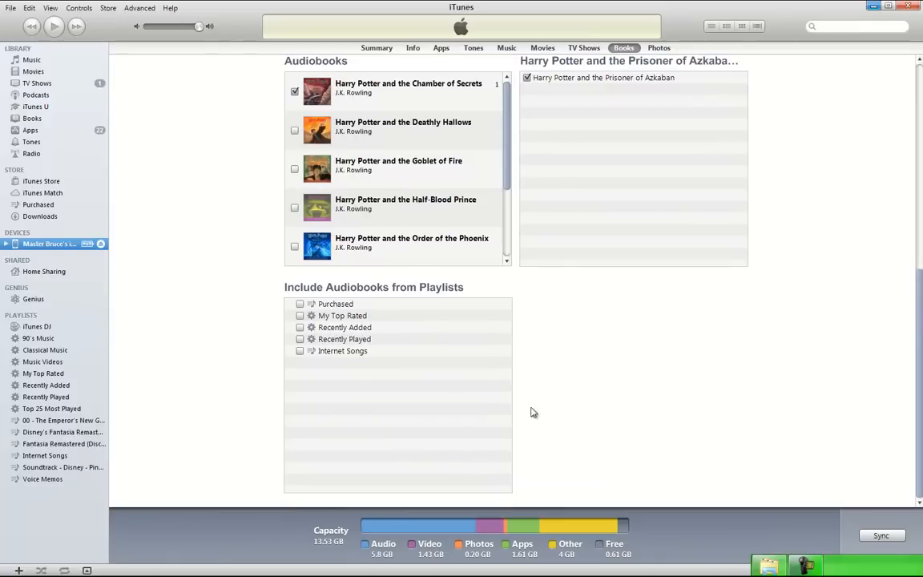
mouse_move(478, 339)
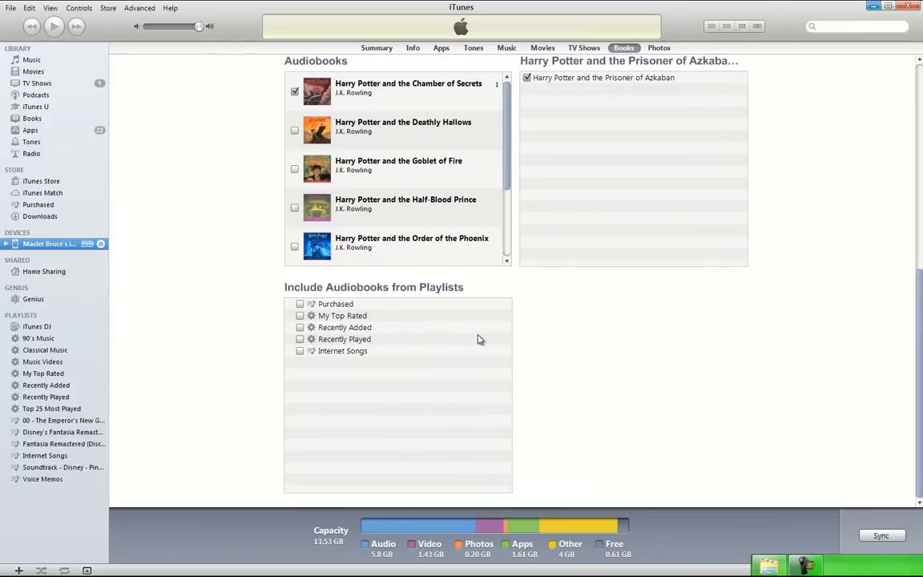
mouse_move(539, 313)
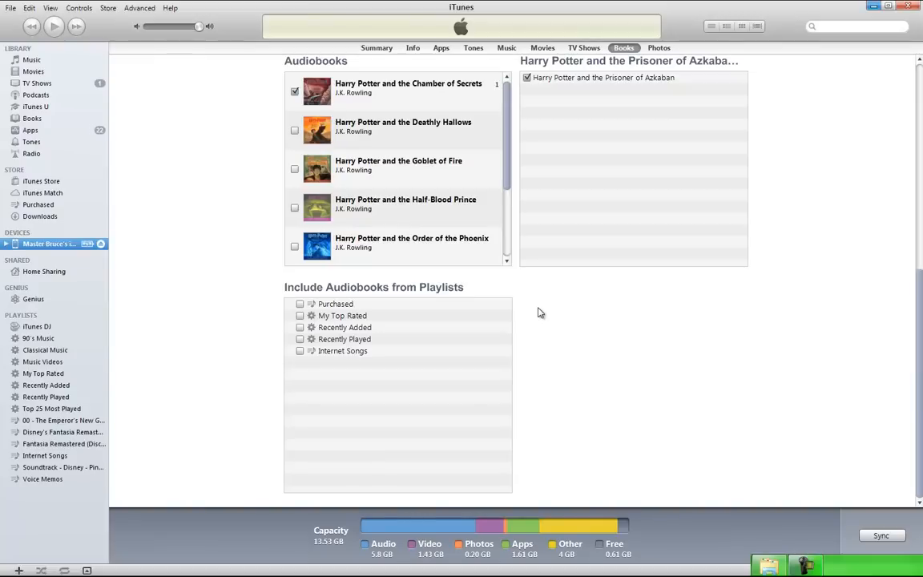